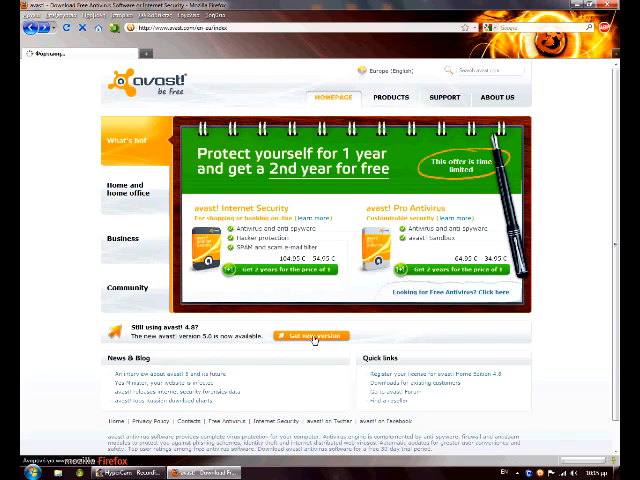
Pick avast! Home Edition 4.8 as the current product and decline the paid upgrade for Free Antivirus.
{"action": "left_click", "coordinate": [312, 335]}
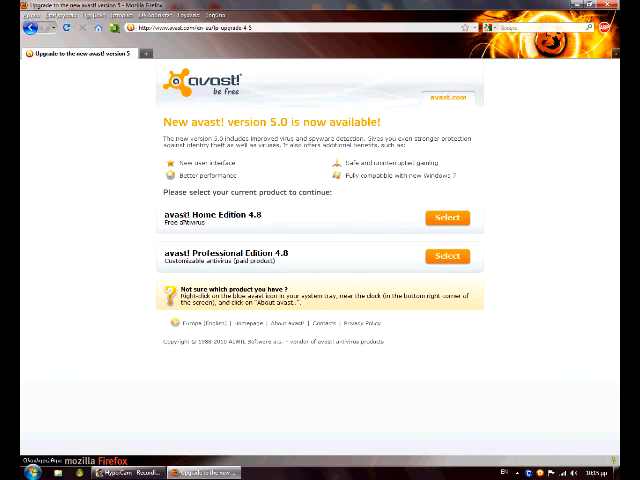
{"action": "left_click", "coordinate": [447, 218]}
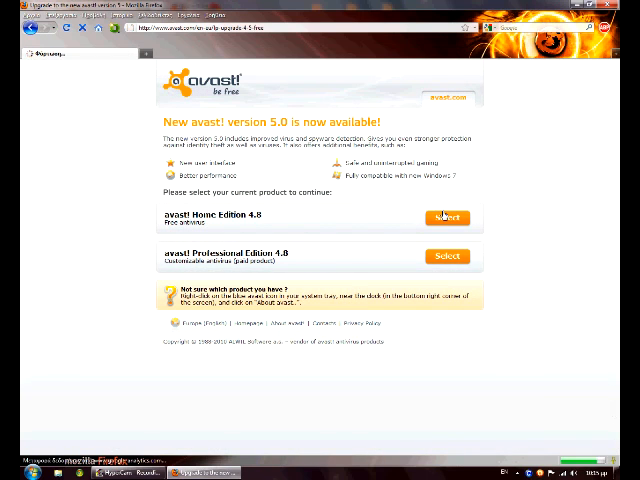
{"action": "left_click", "coordinate": [447, 217]}
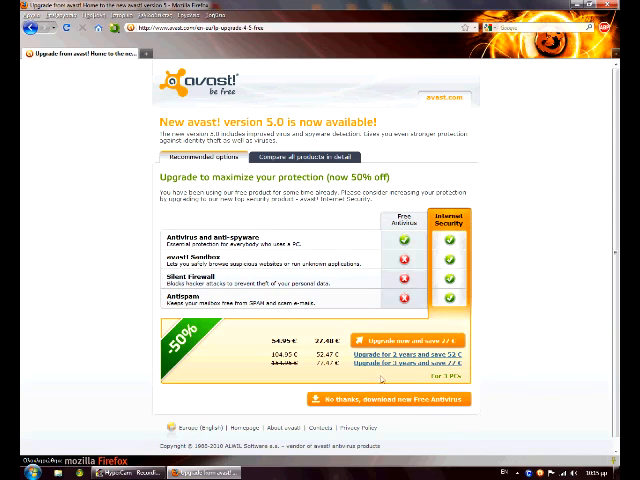
{"action": "left_click", "coordinate": [388, 399]}
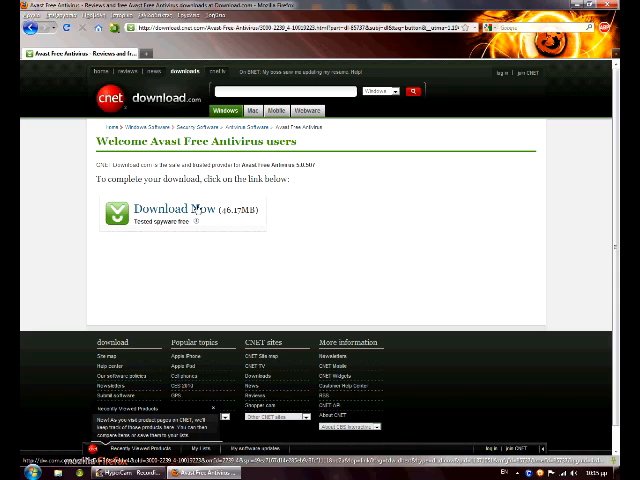
Start the Avast Free Antivirus download from the download.com 'Download Now' link.
{"action": "left_click", "coordinate": [173, 209]}
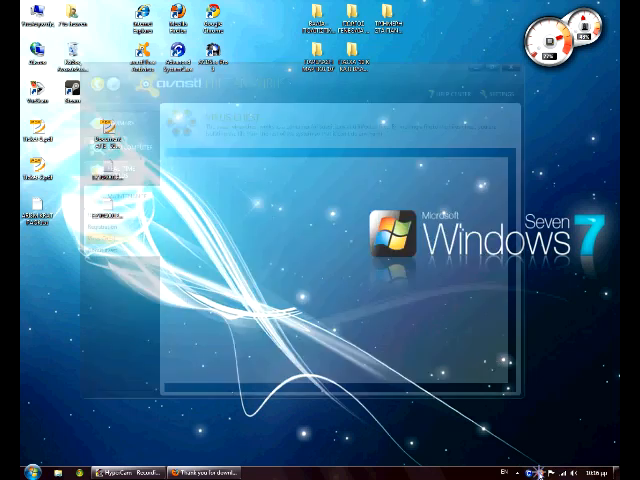
View Summary > Current Status confirming the system is secured, then reach the Scan Now page.
{"action": "left_click", "coordinate": [110, 241]}
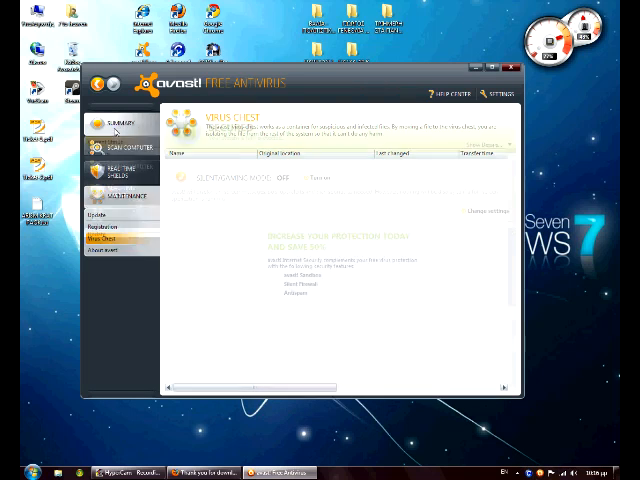
{"action": "left_click", "coordinate": [114, 125]}
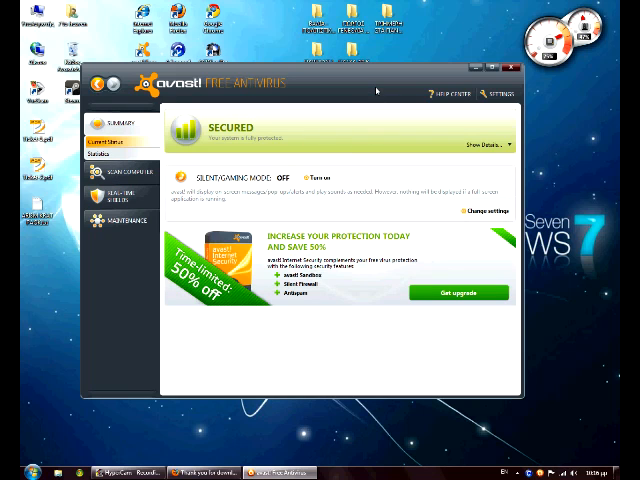
{"action": "mouse_move", "coordinate": [376, 90]}
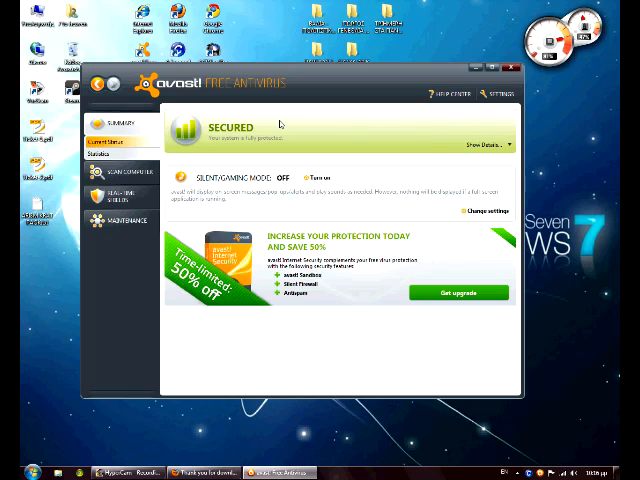
{"action": "mouse_move", "coordinate": [295, 130]}
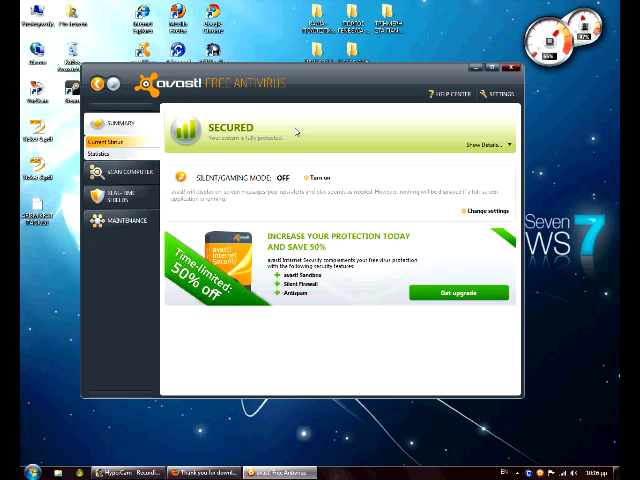
{"action": "mouse_move", "coordinate": [355, 159]}
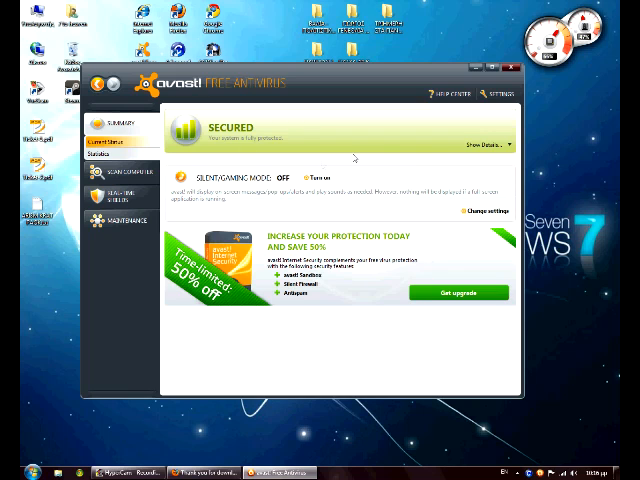
{"action": "left_click", "coordinate": [491, 142]}
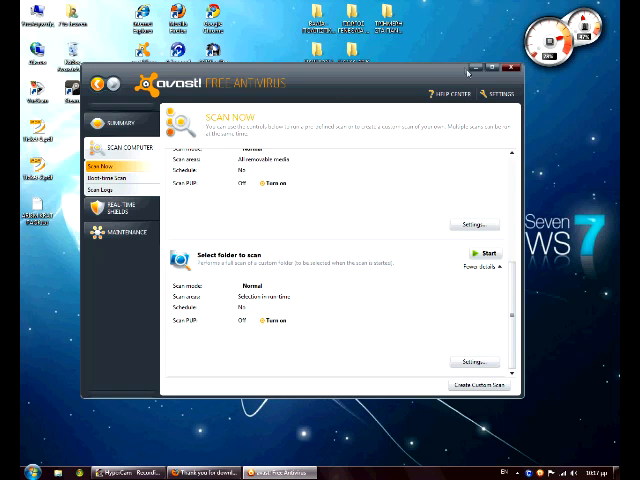
Show the Boot-time Scan page under Scan Computer, reading not scheduled.
{"action": "left_click", "coordinate": [115, 175]}
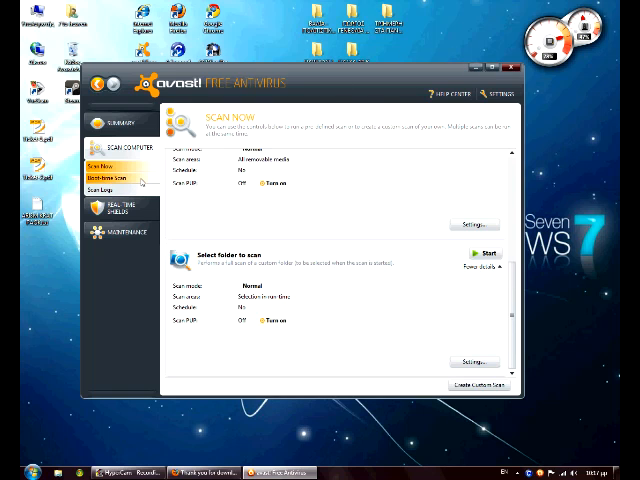
{"action": "left_click", "coordinate": [110, 176]}
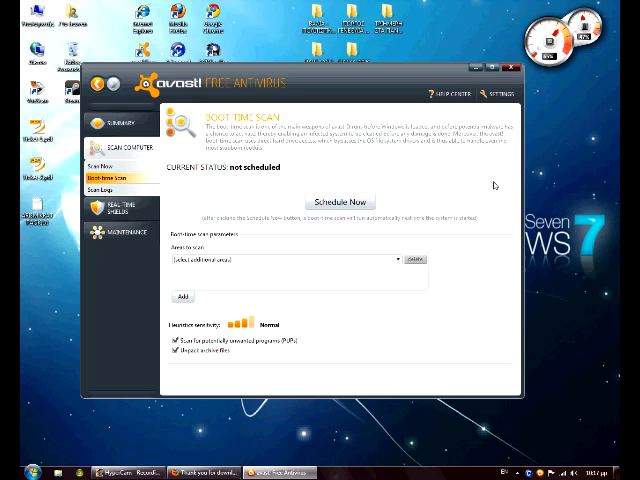
{"action": "mouse_move", "coordinate": [370, 180]}
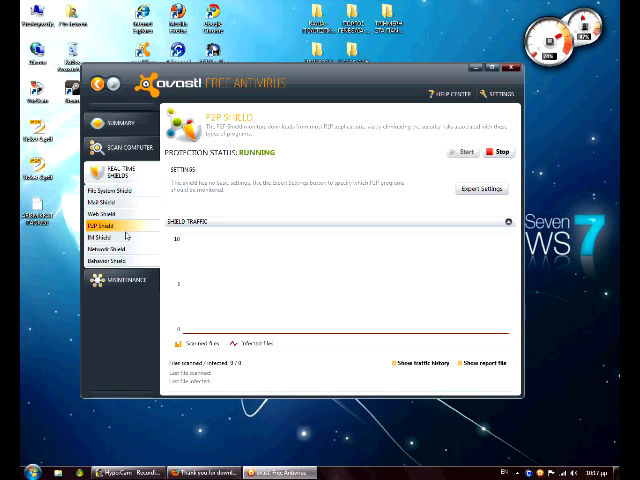
Move from the running P2P Shield page to the Update page with virus definitions and version.
{"action": "left_click", "coordinate": [118, 234]}
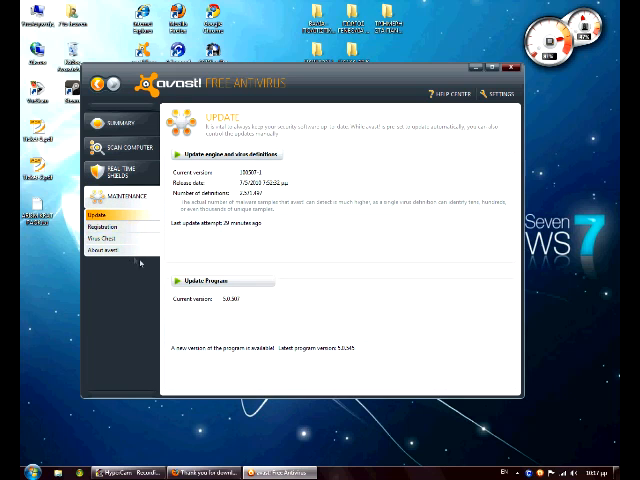
View About avast, registration status and the empty Virus Chest, then close the window.
{"action": "left_click", "coordinate": [105, 253]}
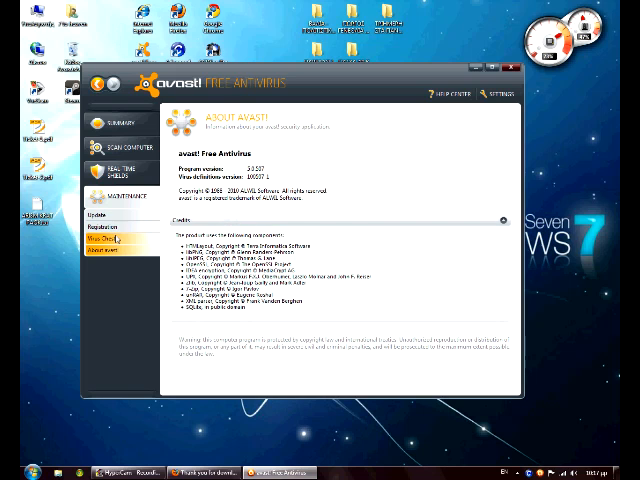
{"action": "left_click", "coordinate": [102, 238]}
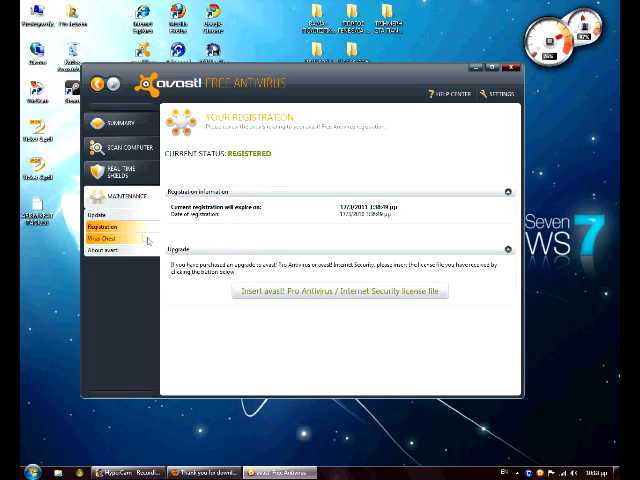
{"action": "left_click", "coordinate": [104, 234]}
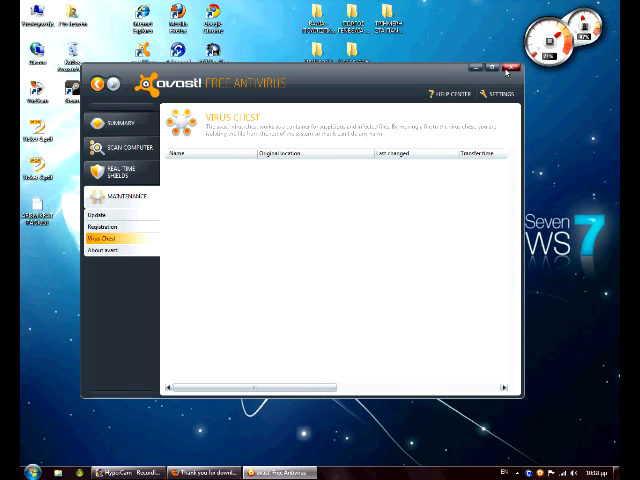
{"action": "left_click", "coordinate": [506, 68]}
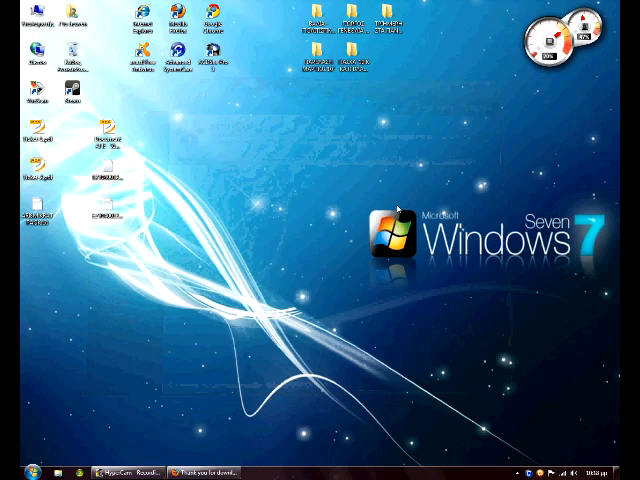